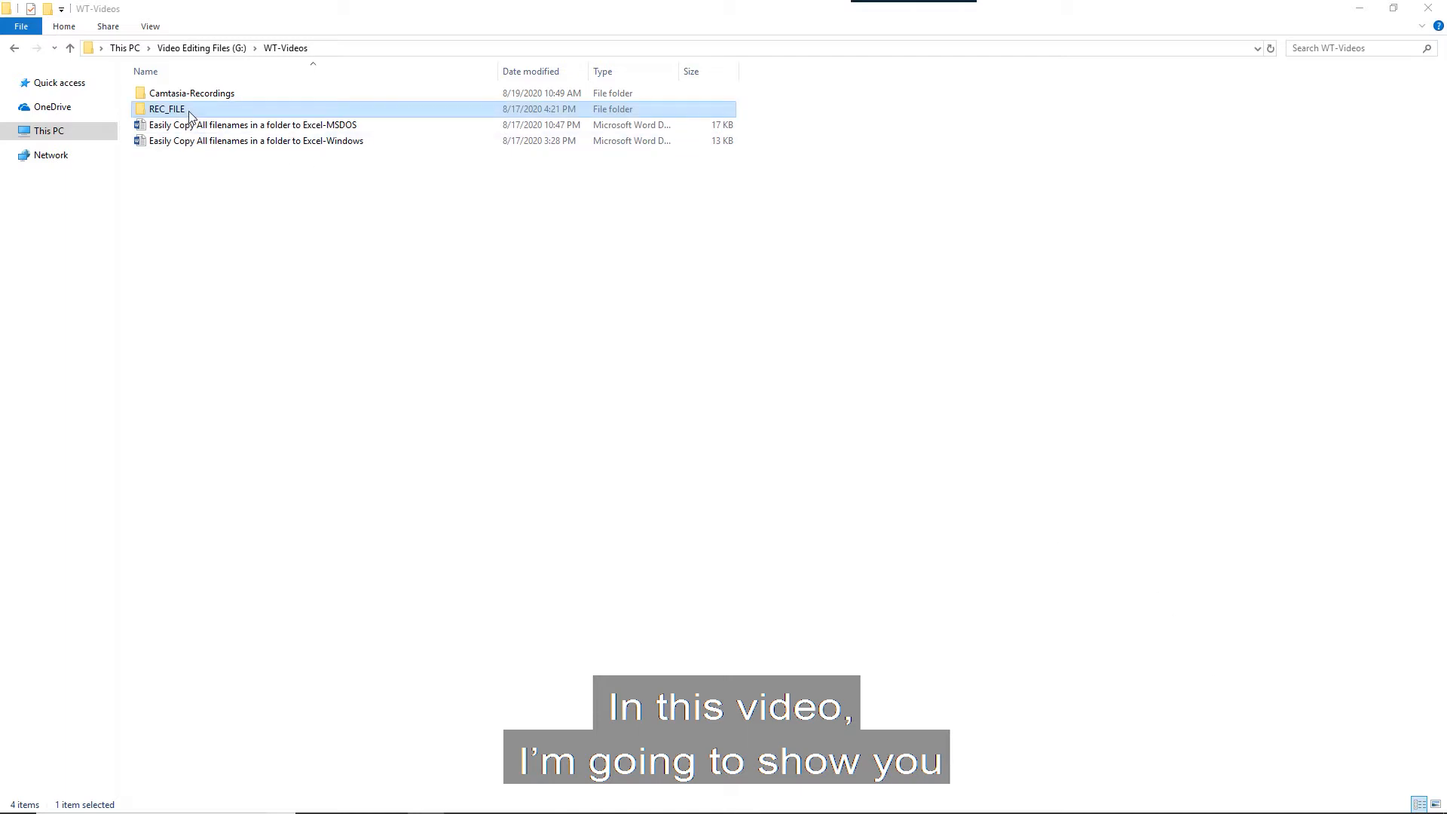
- Navigate through the REC_FILE folder toward FOLDER01 in File Explorer
double_click(166, 108)
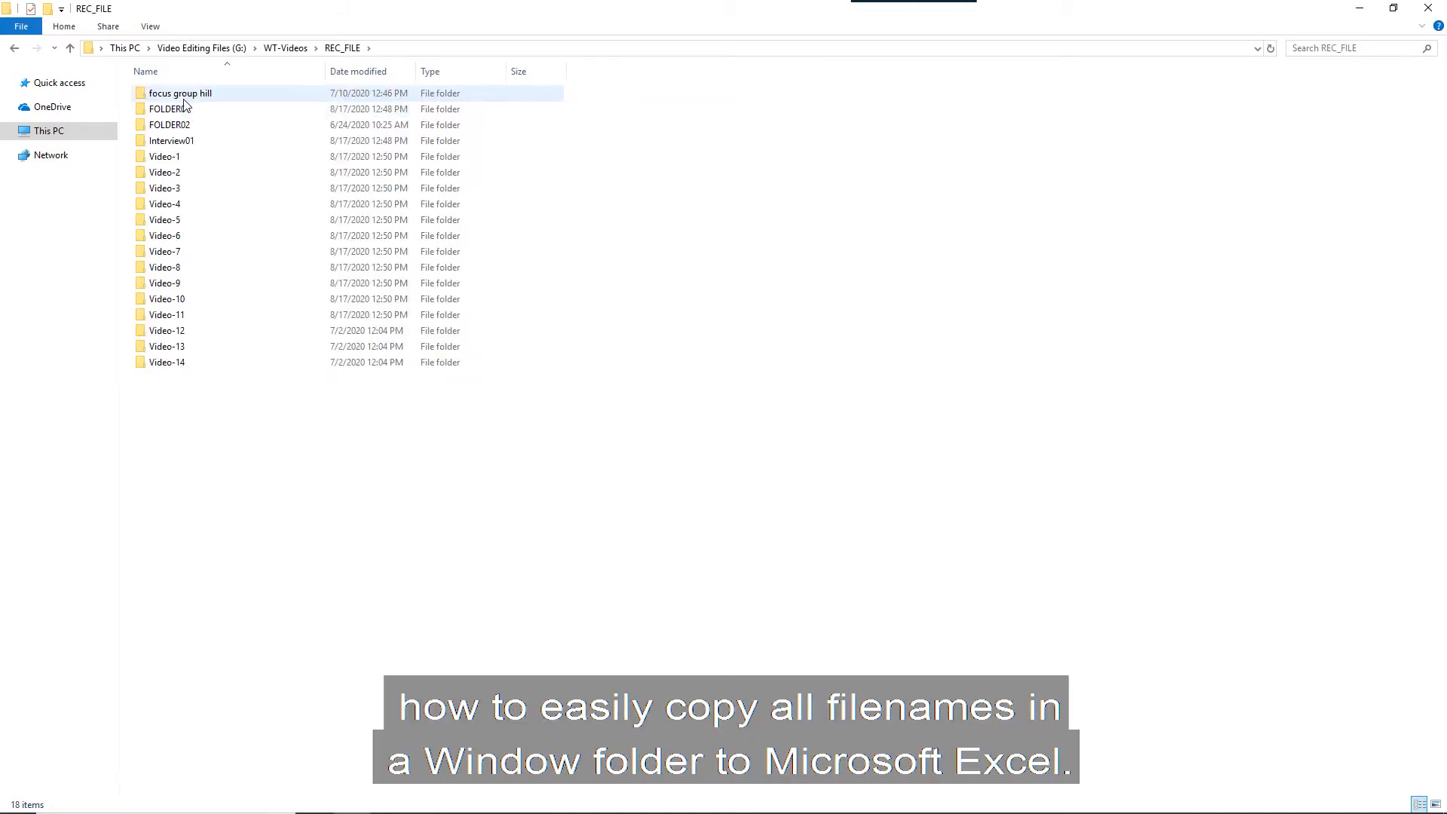
double_click(169, 108)
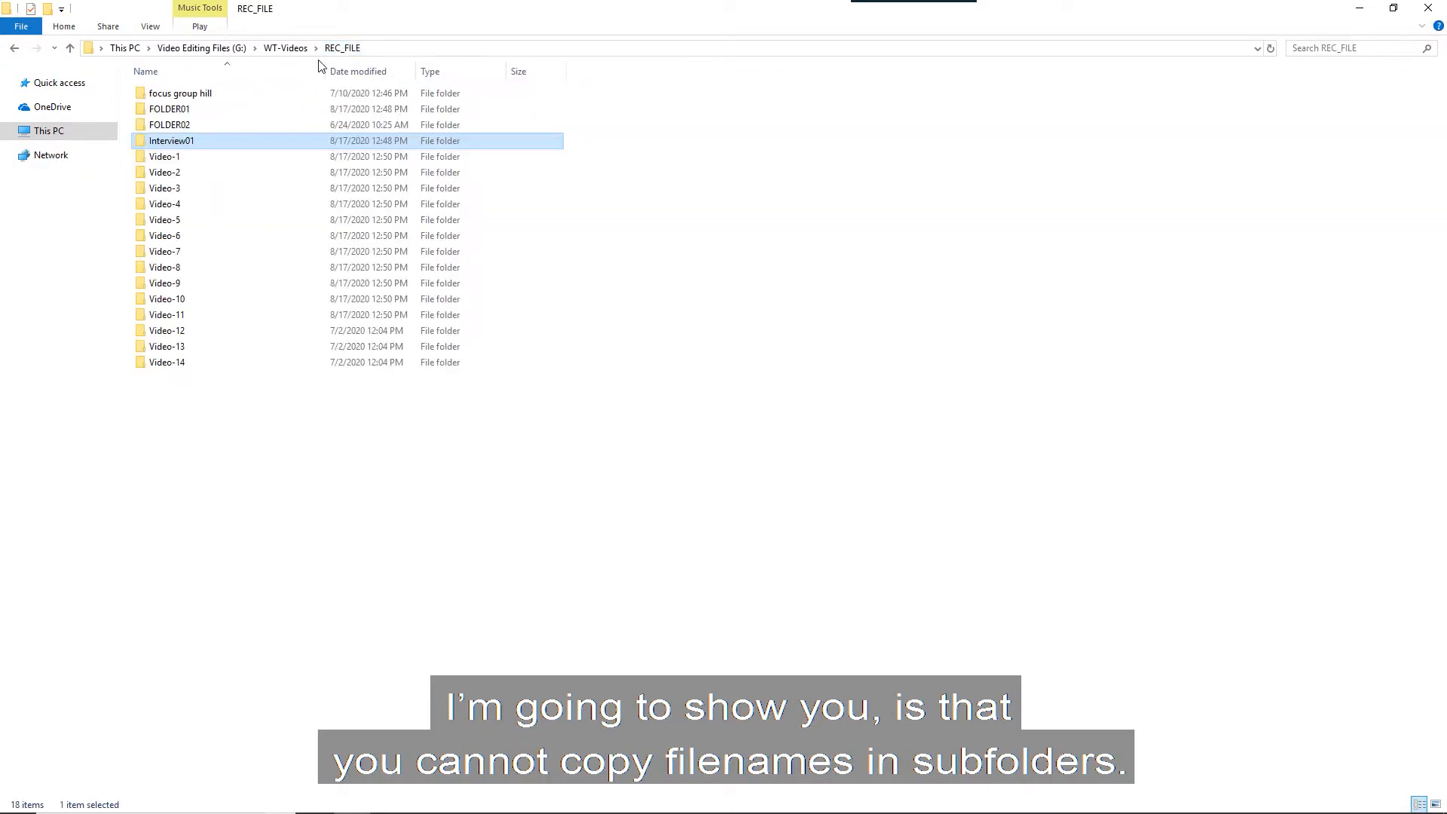
double_click(164, 156)
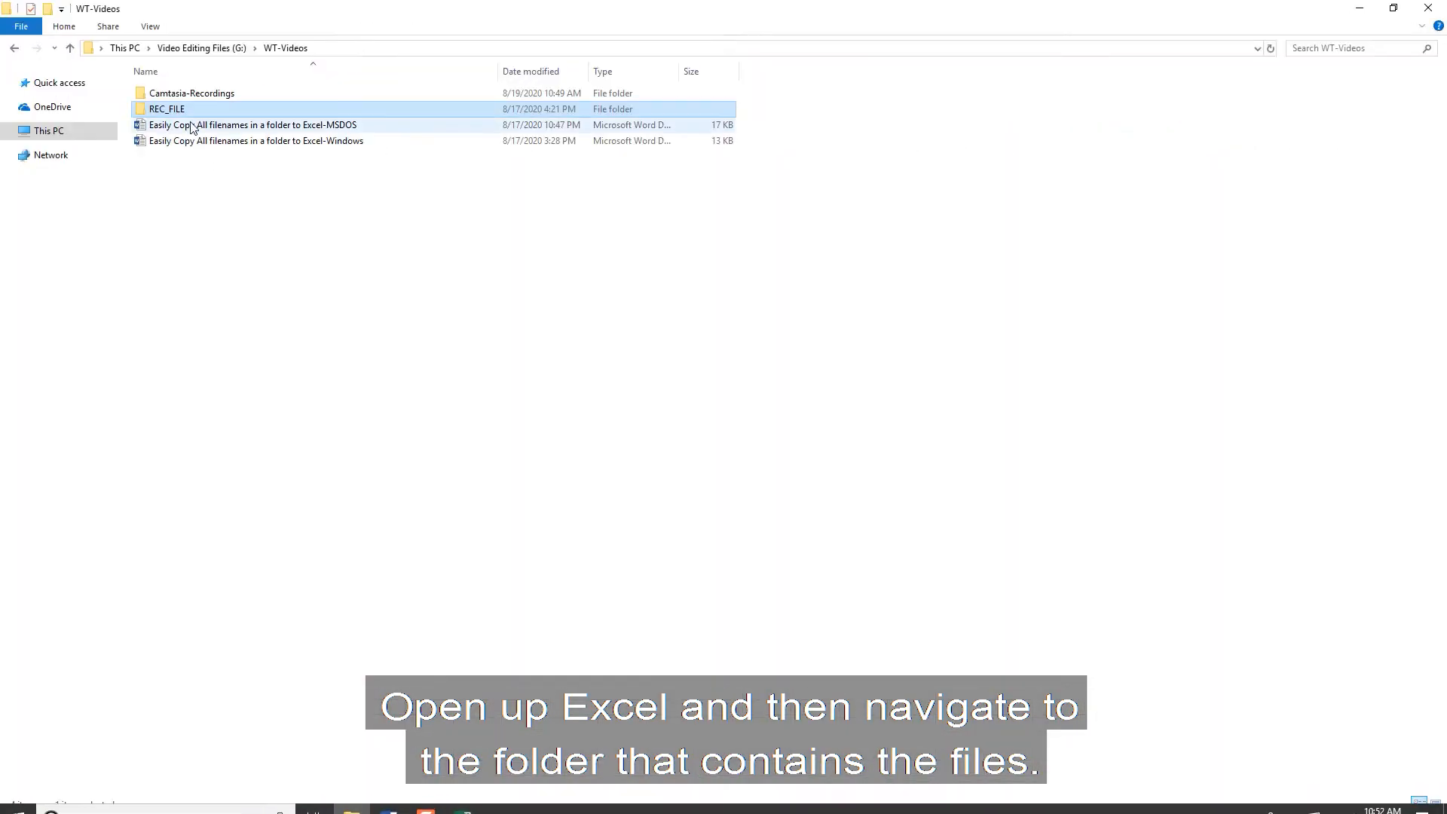
double_click(166, 109)
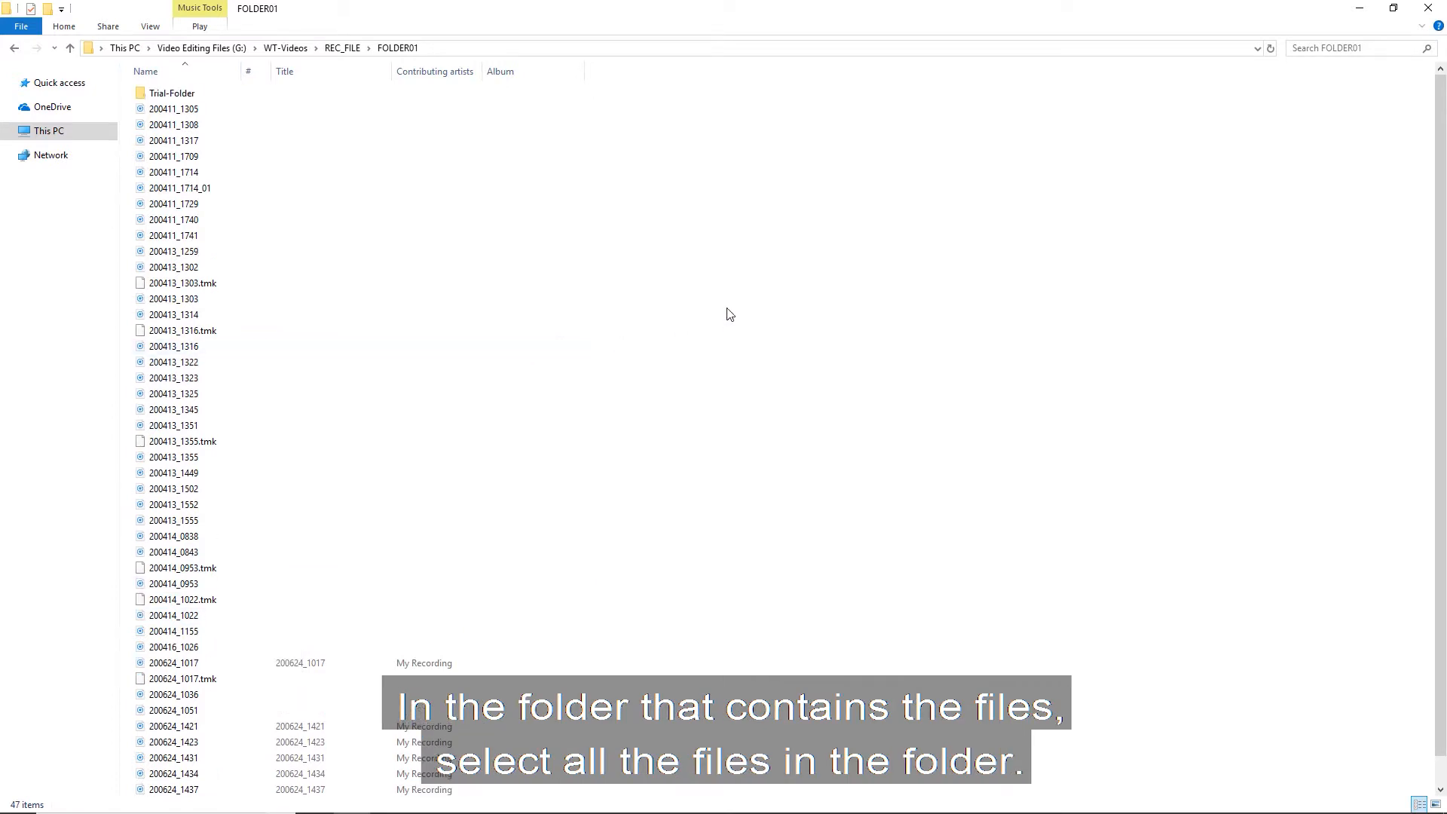
- Select all 47 items in FOLDER01 and copy their full paths
key(ctrl+a)
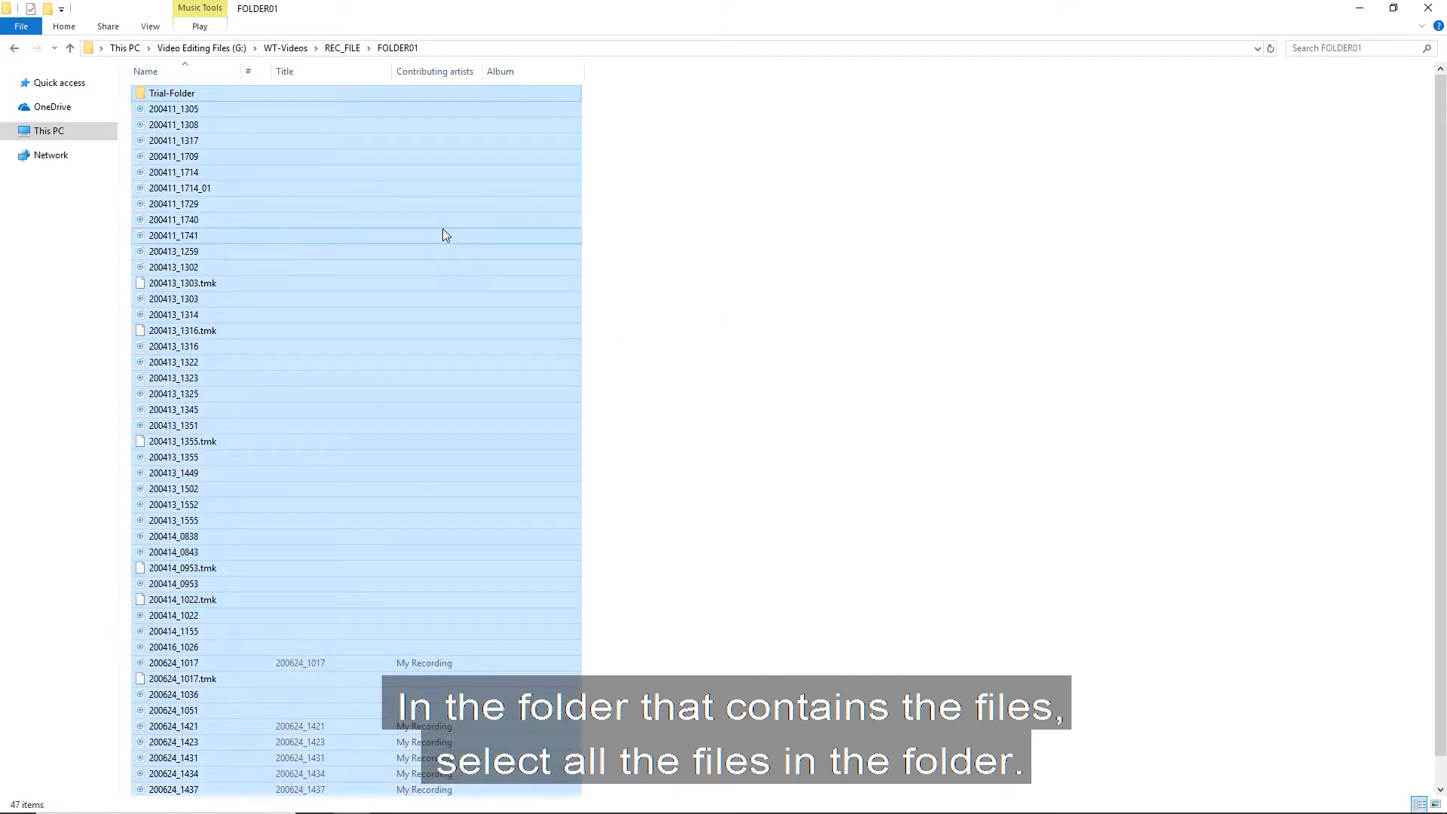
key(ctrl+a)
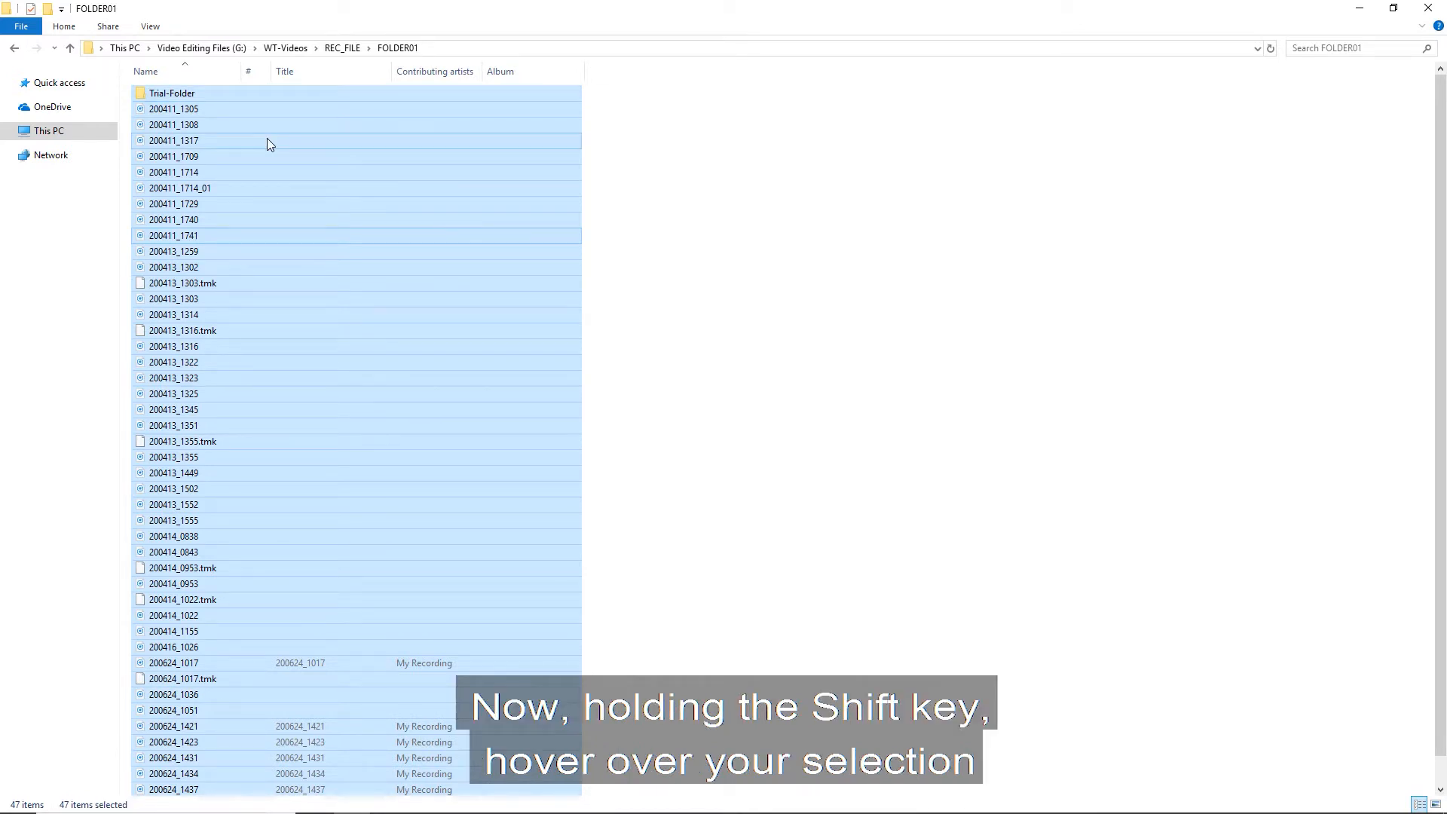
right_click(348, 220)
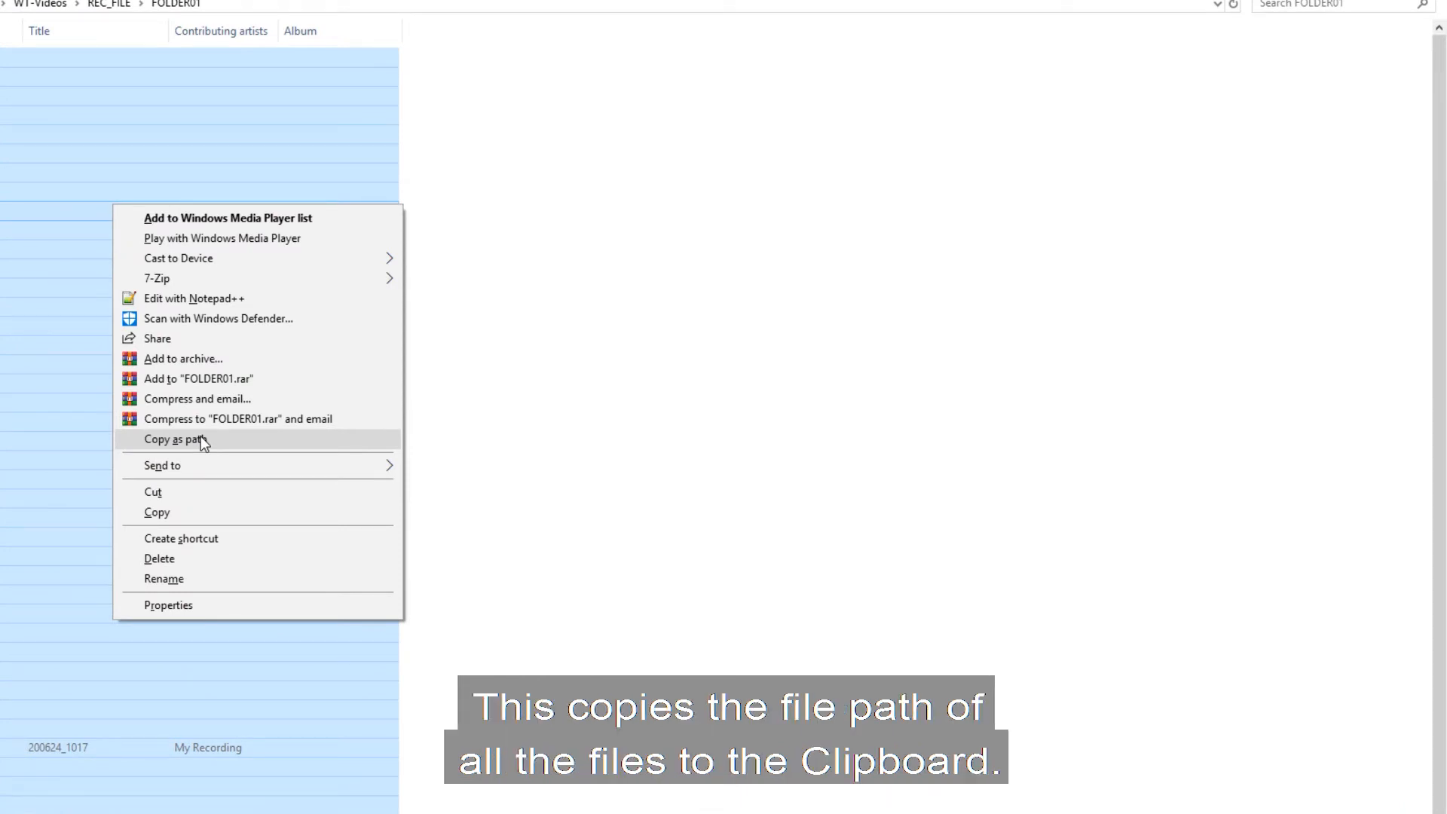
click(174, 439)
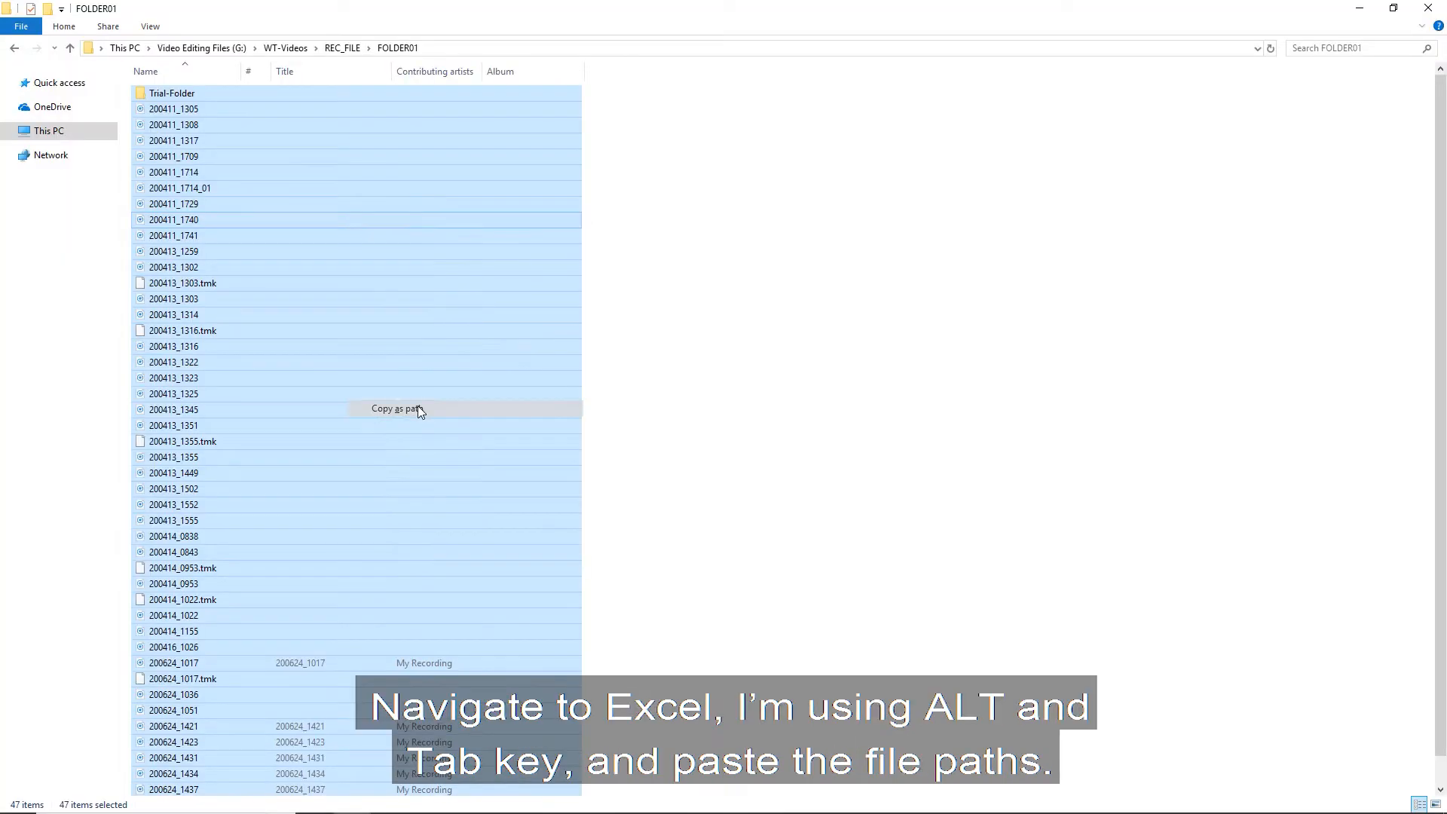
- Paste the 47 file paths into column A and widen it to fit
key(alt+tab)
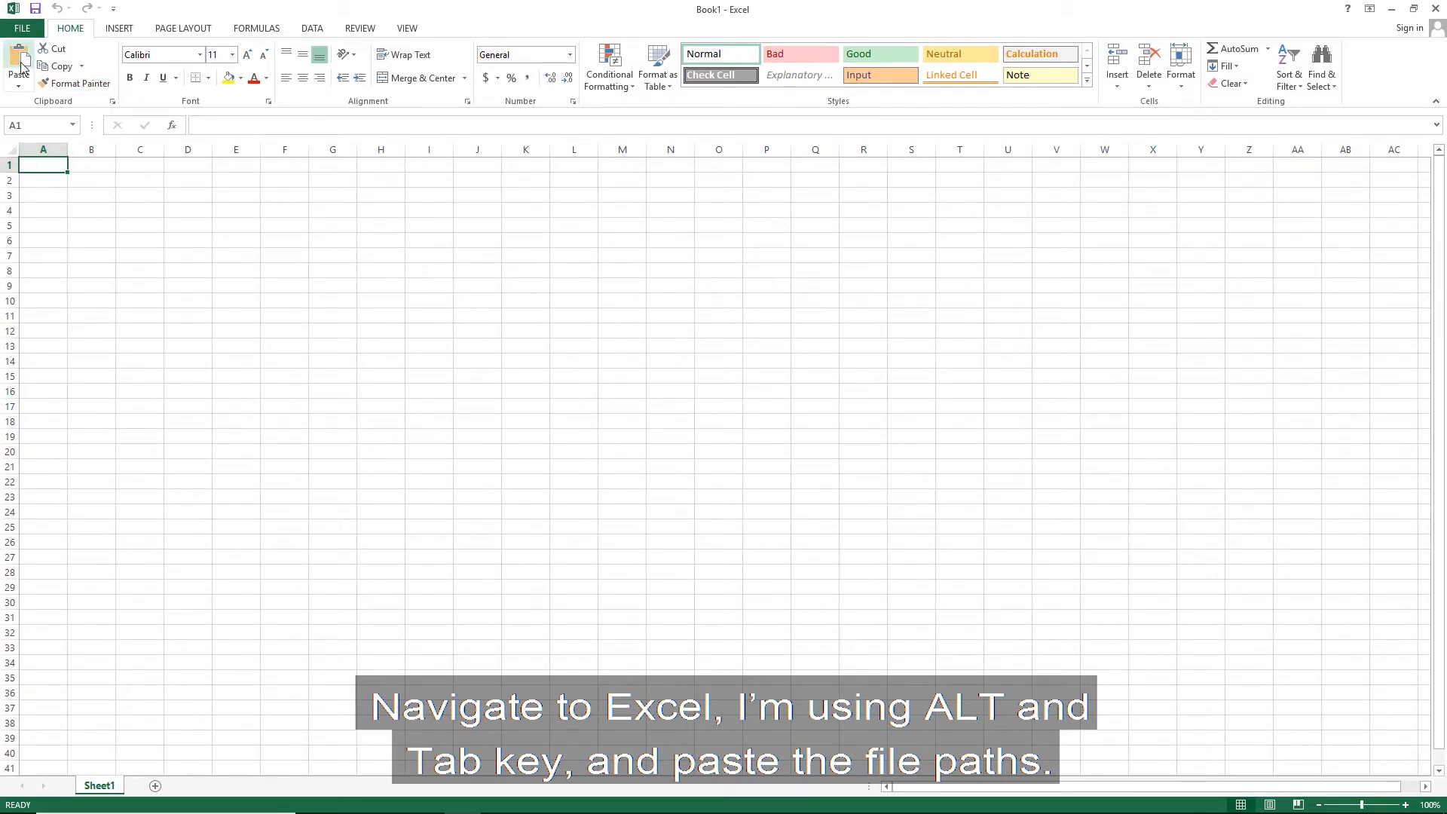
key(ctrl+v)
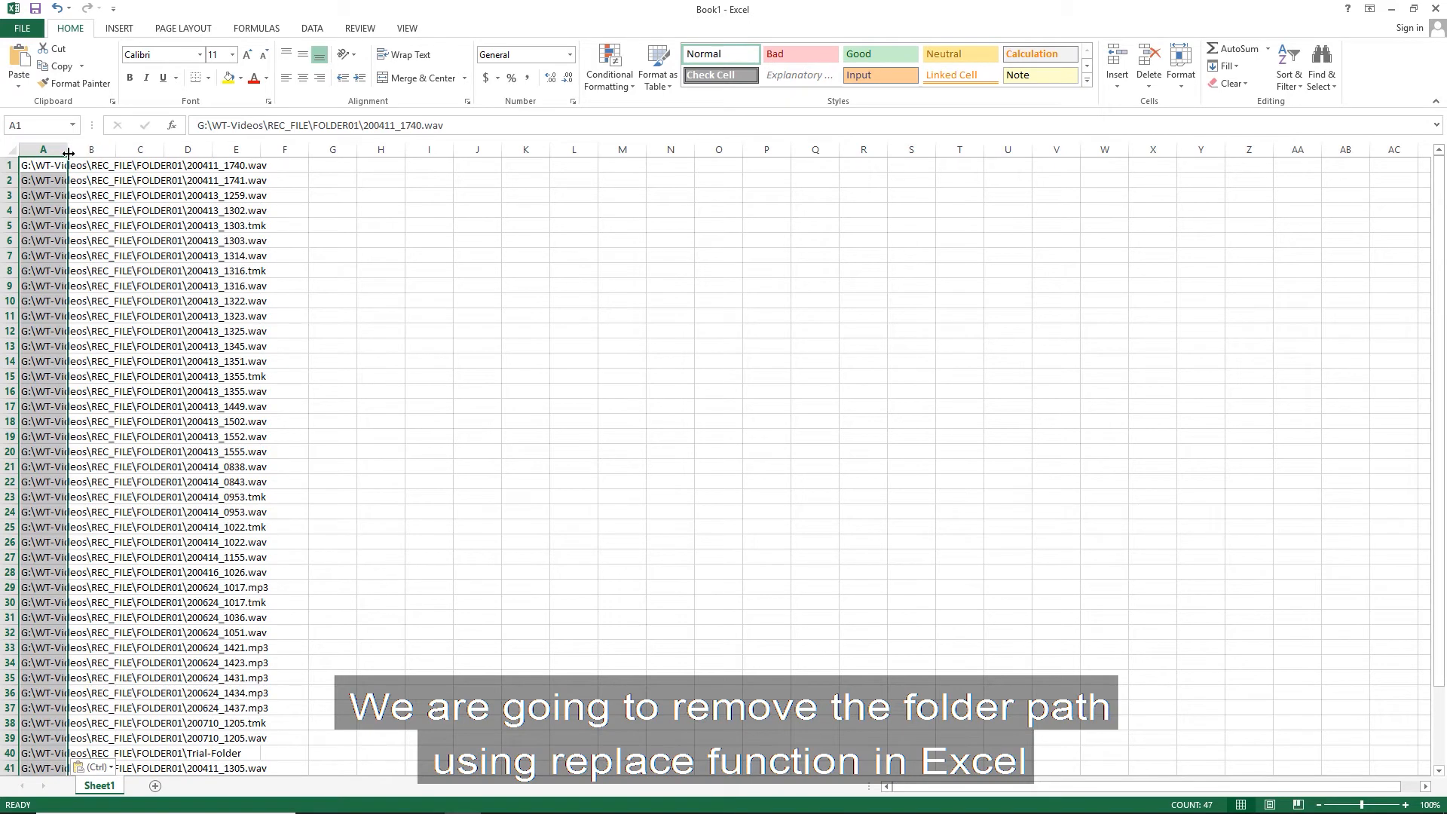
drag(69, 149, 392, 149)
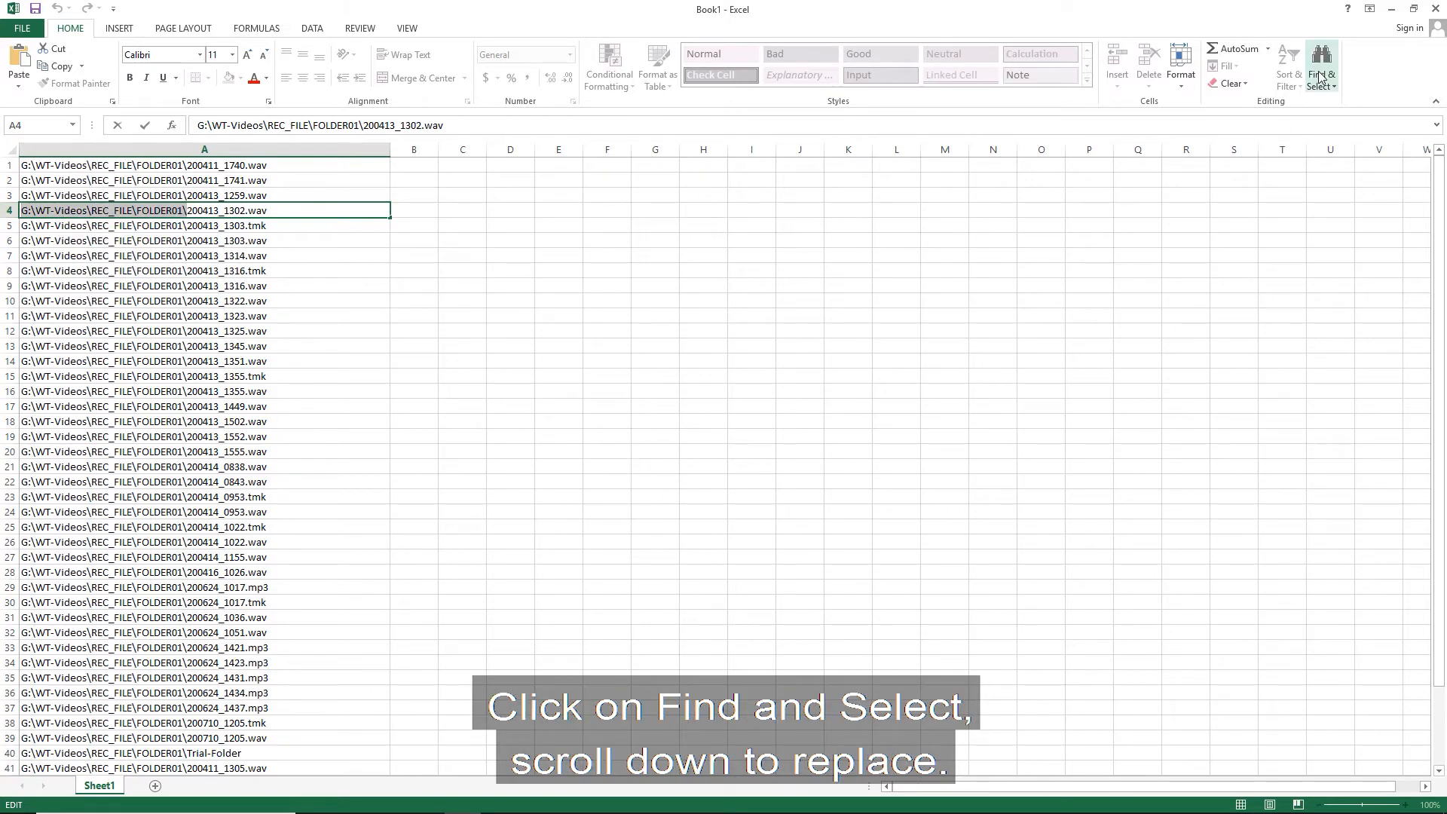
- Replace the folder path with nothing in all 47 entries, then save as FileNames
click(1320, 65)
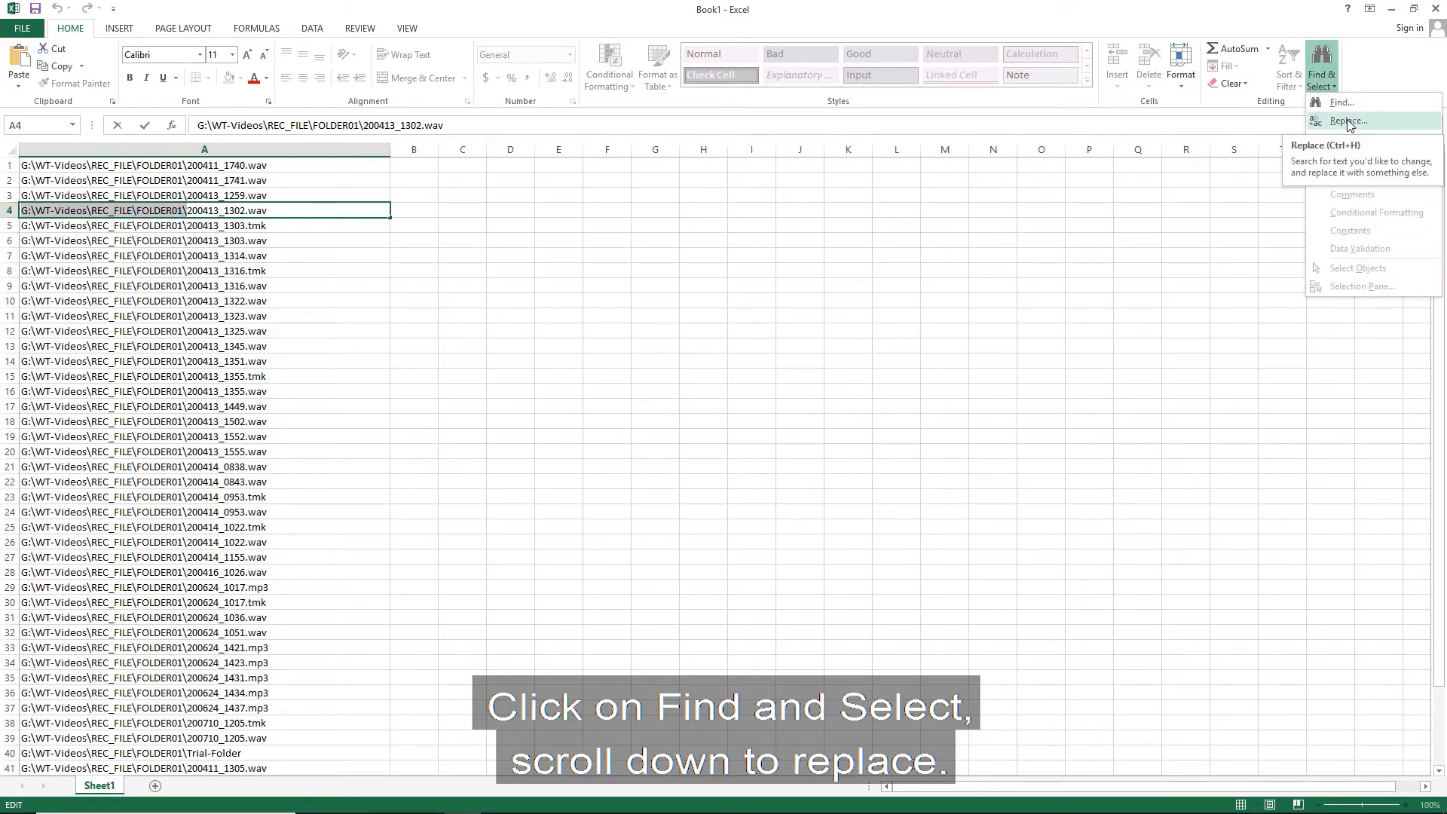
click(1349, 121)
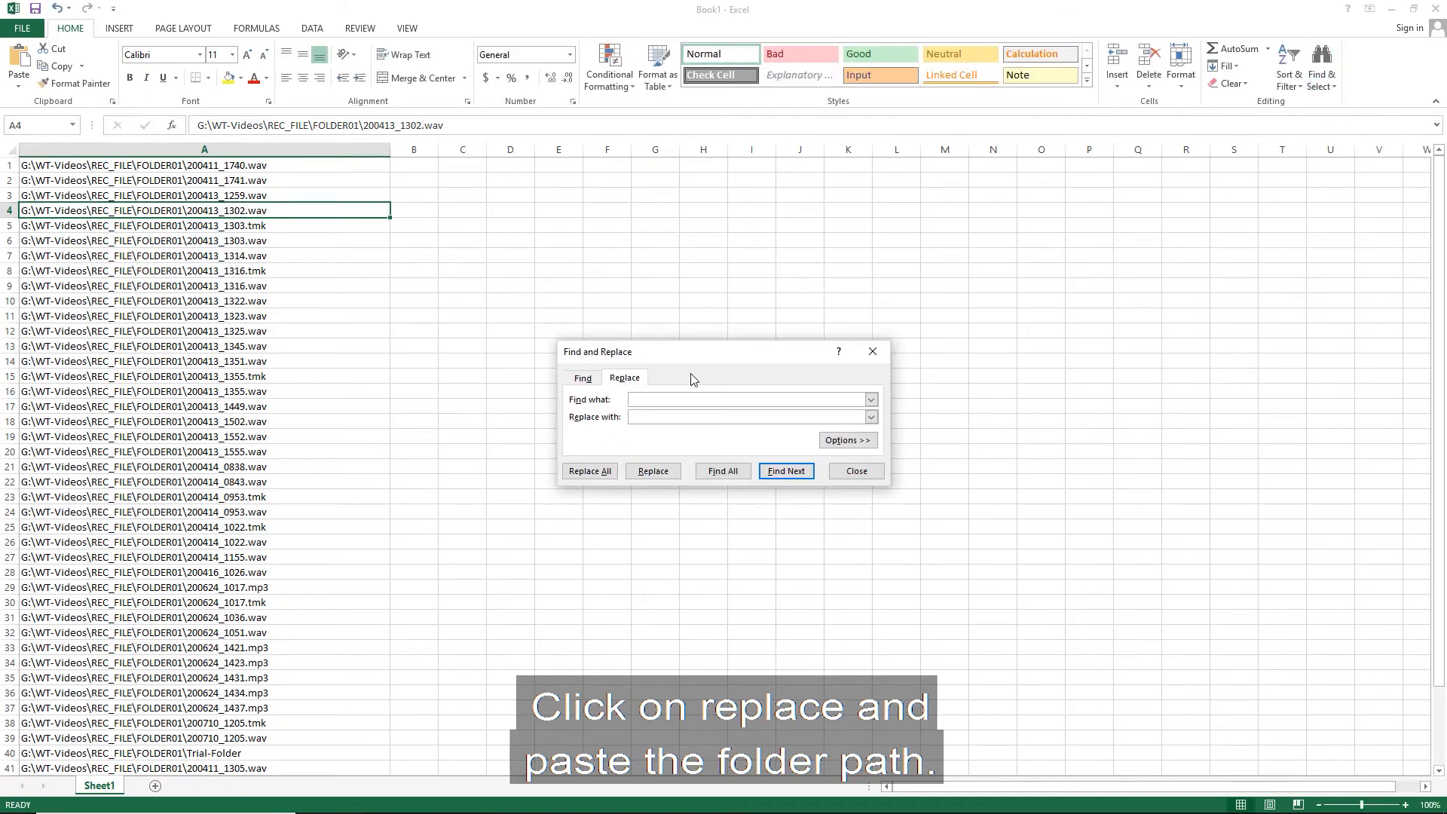
right_click(748, 399)
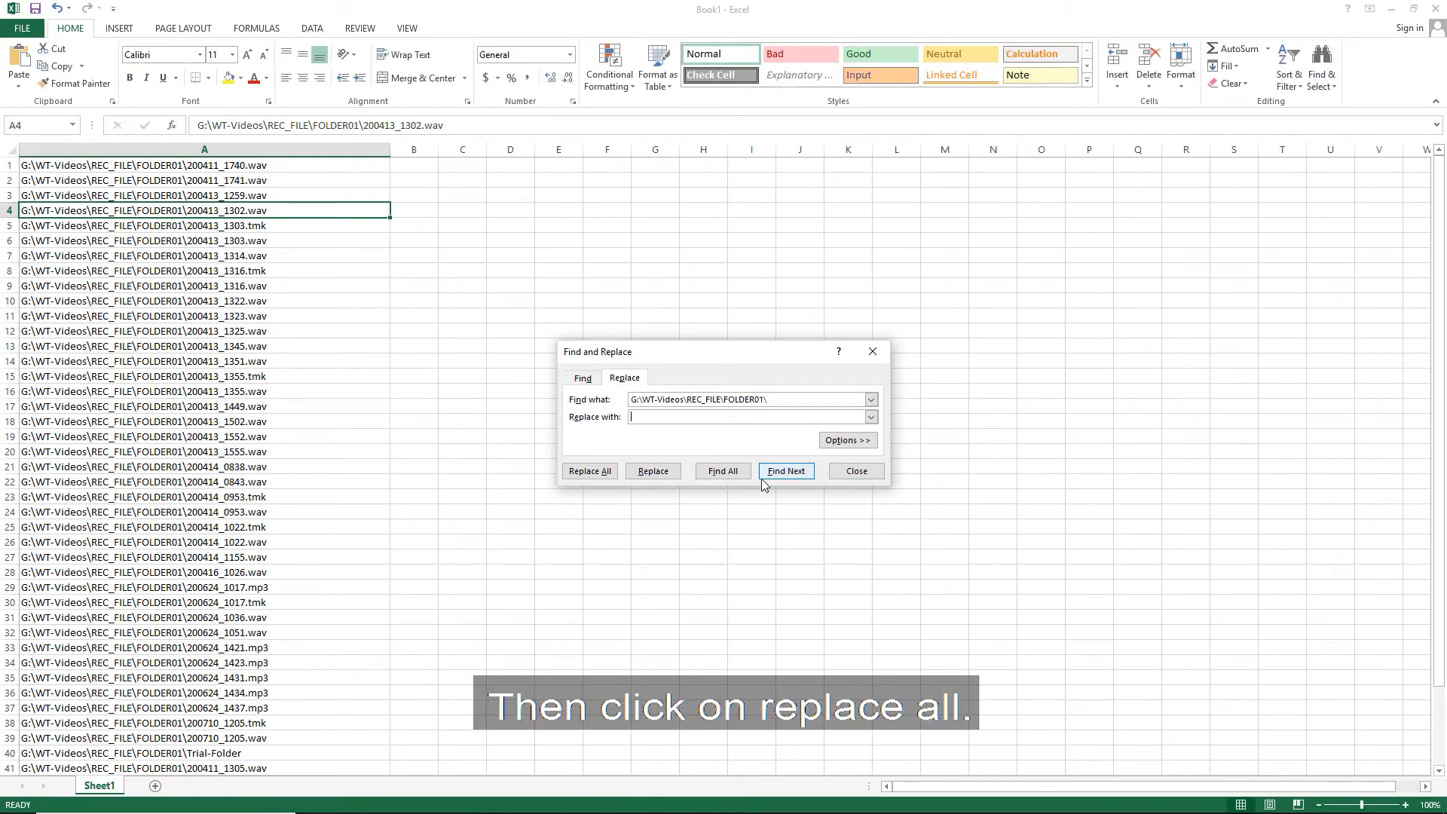
click(588, 471)
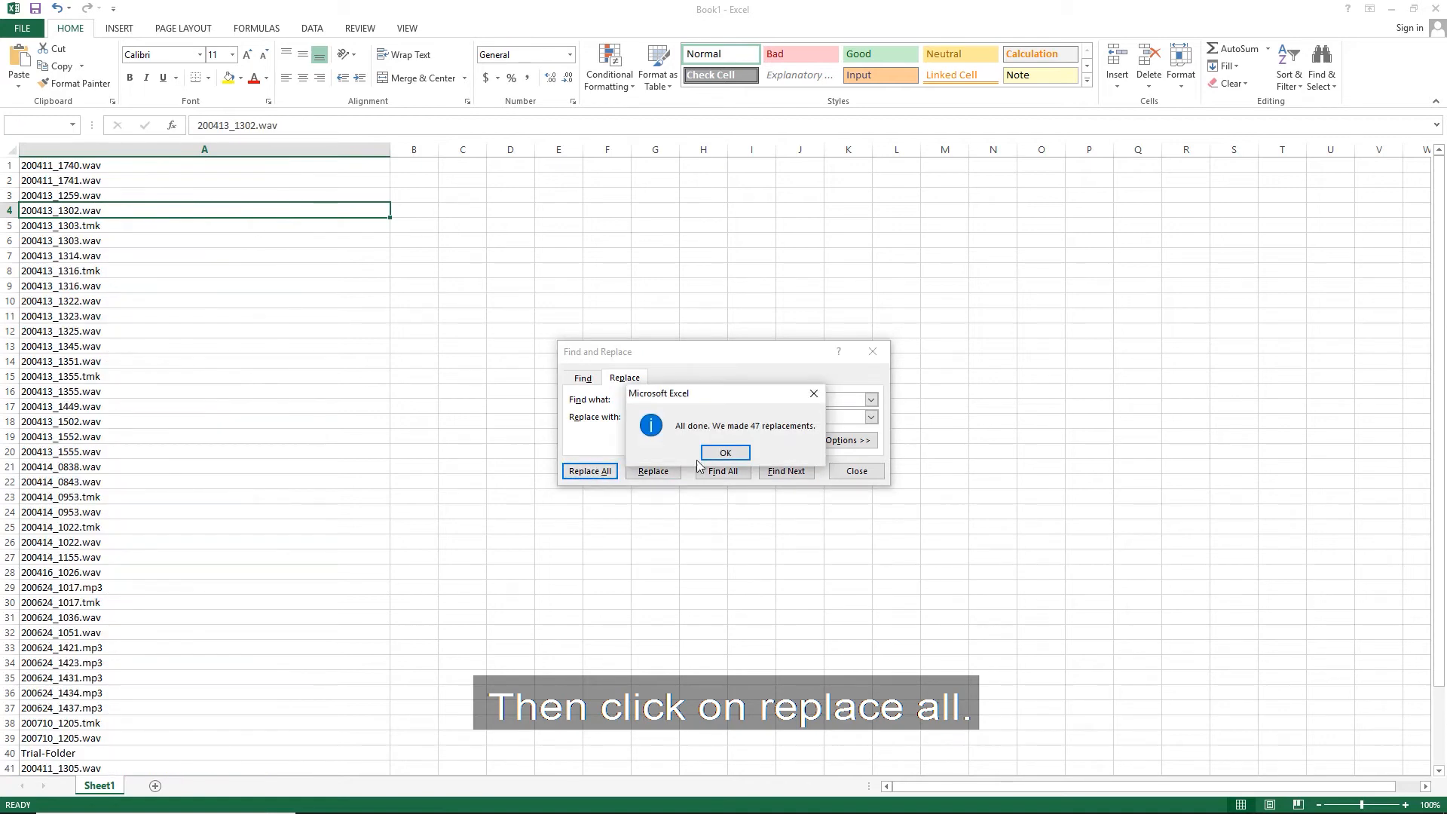
click(724, 452)
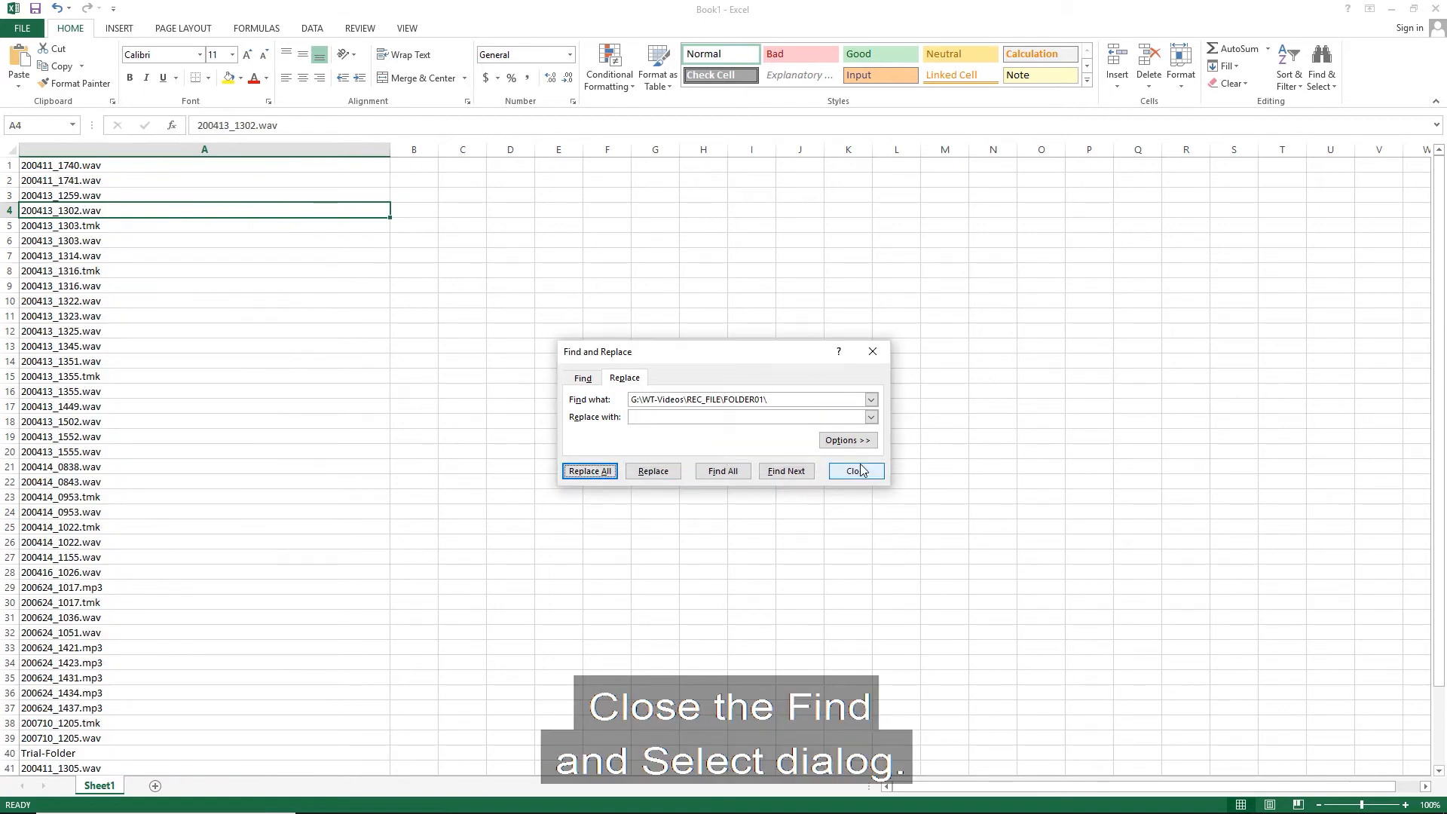
click(855, 470)
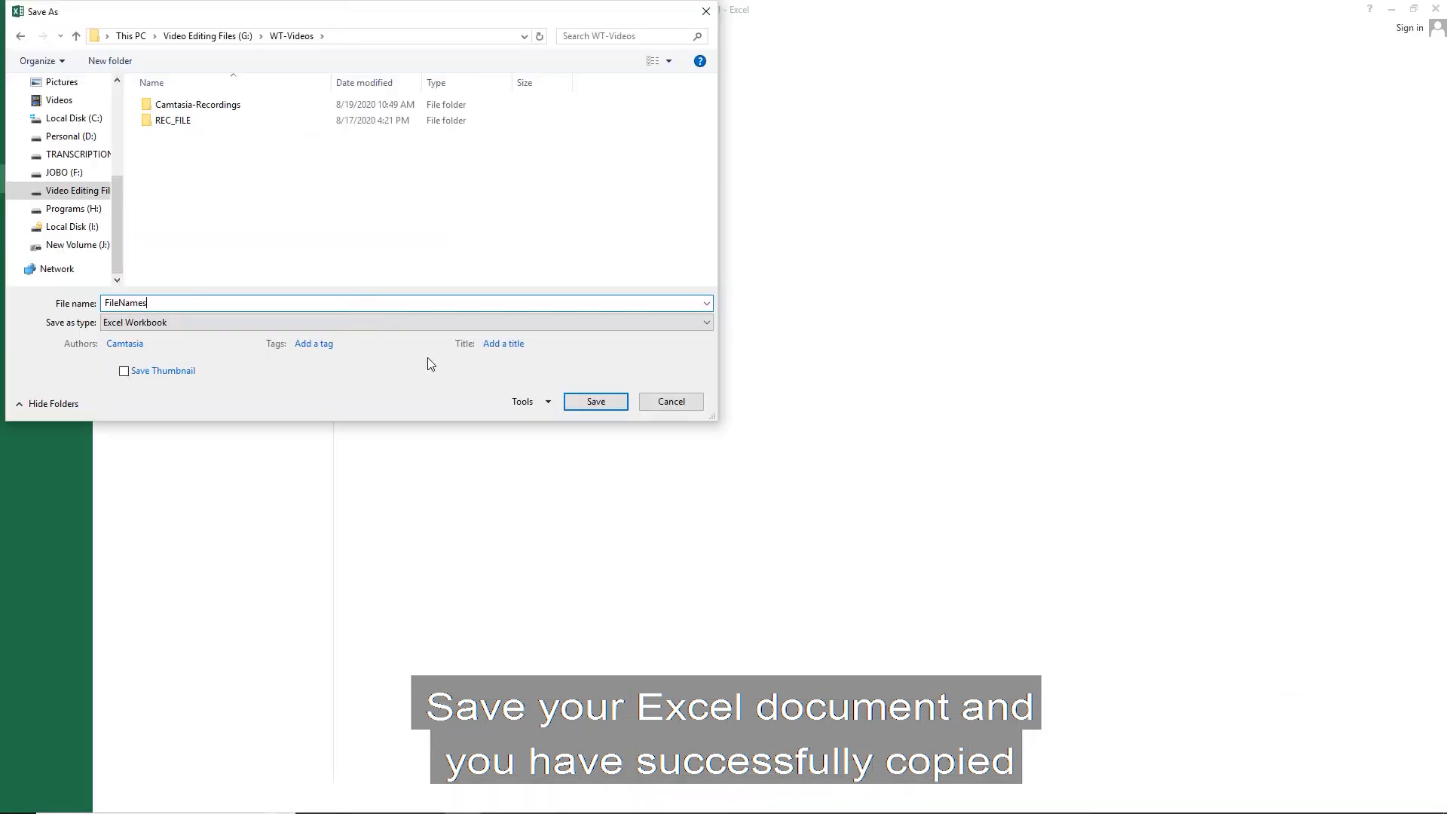
click(595, 400)
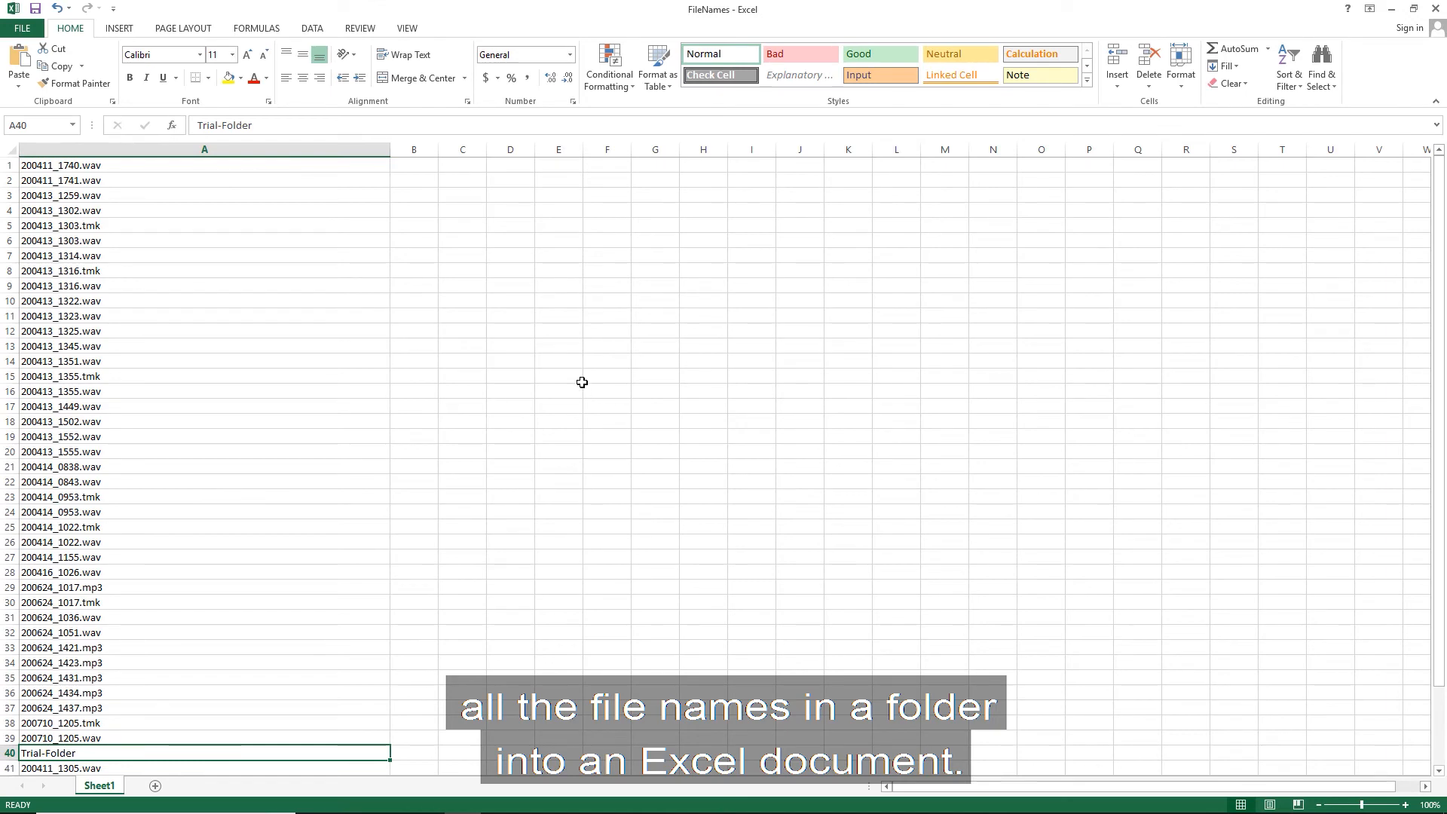
mouse_move(539, 350)
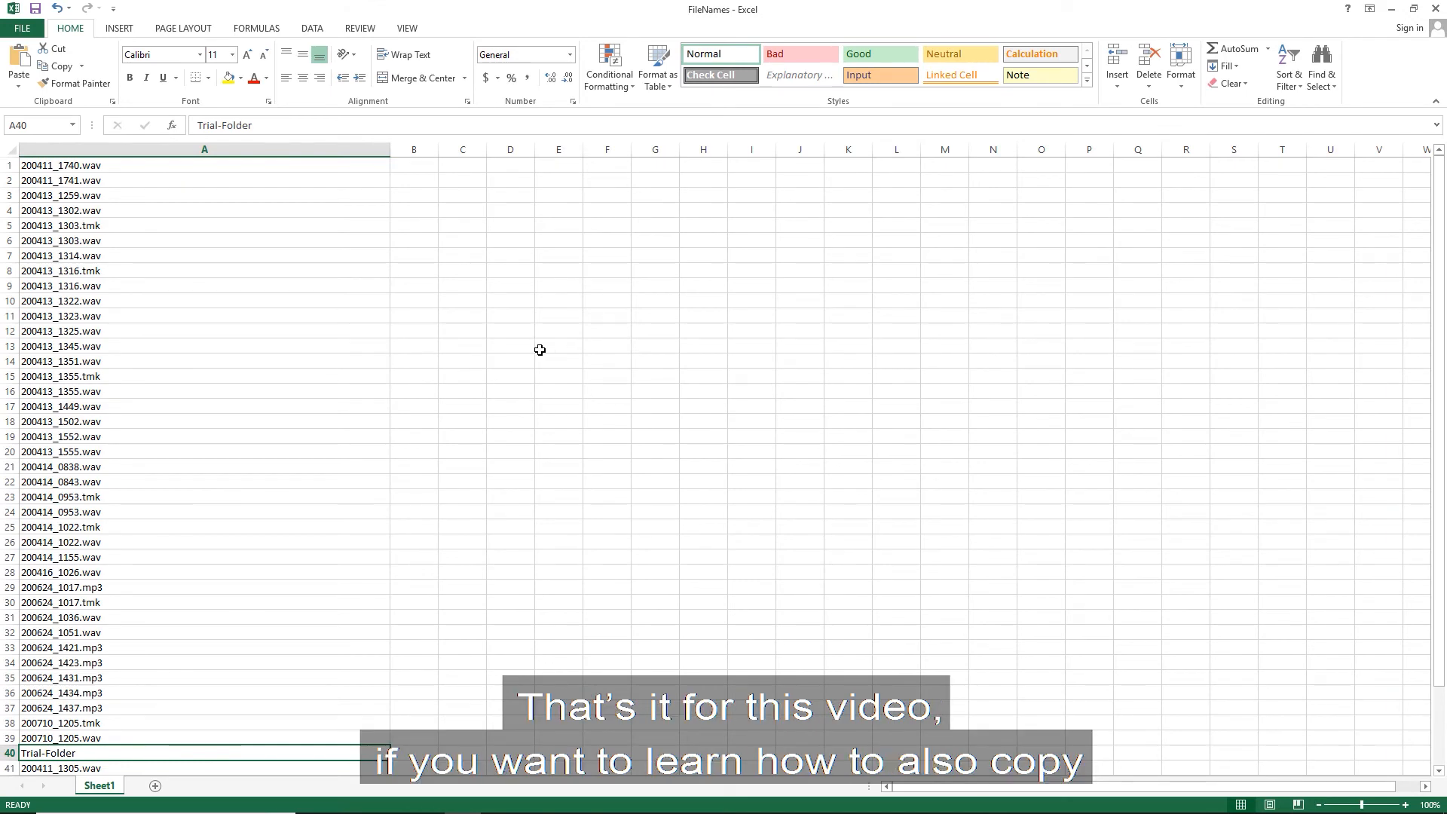